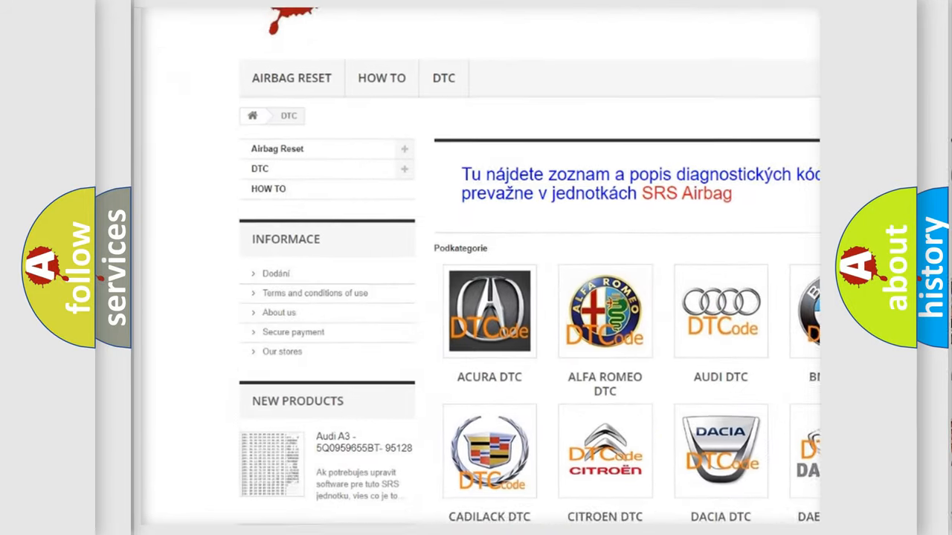
scroll(down, 3)
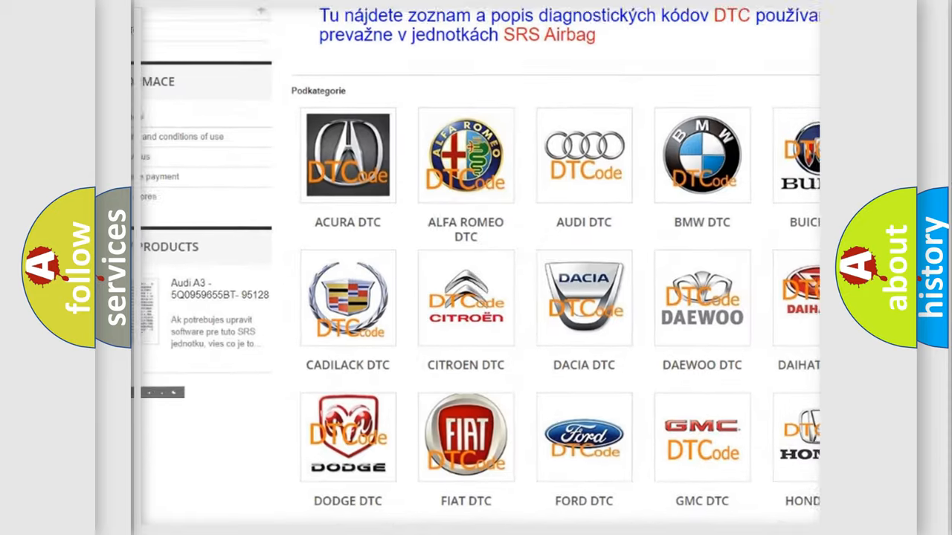
scroll(down, 3)
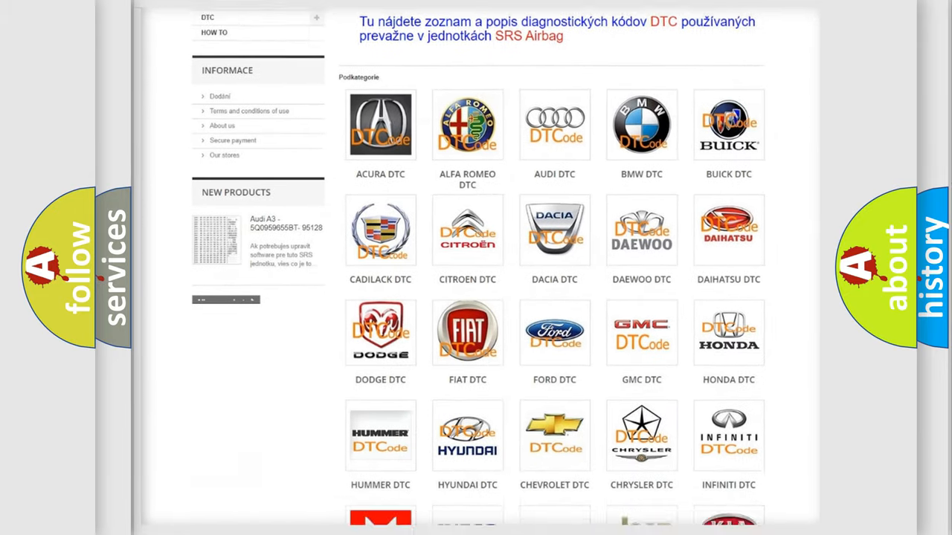
scroll(down, 3)
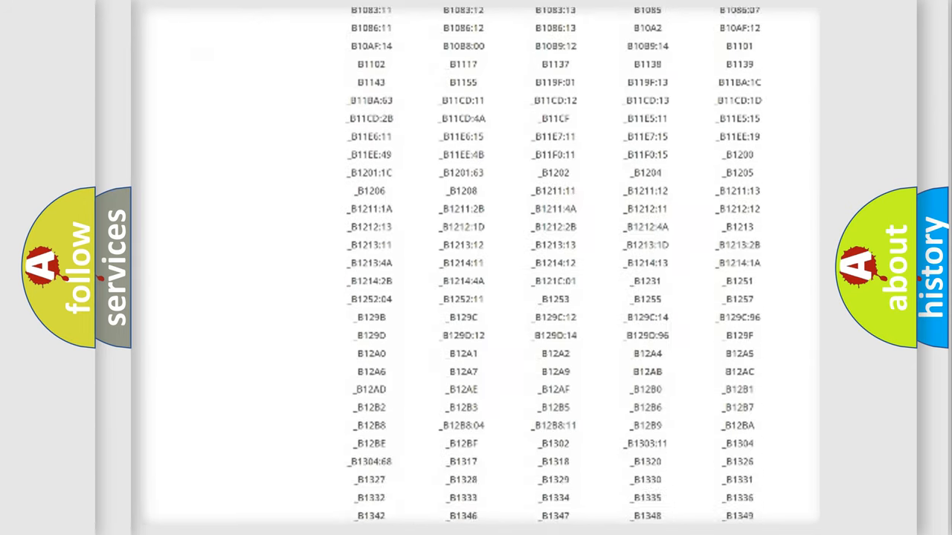
scroll(down, 3)
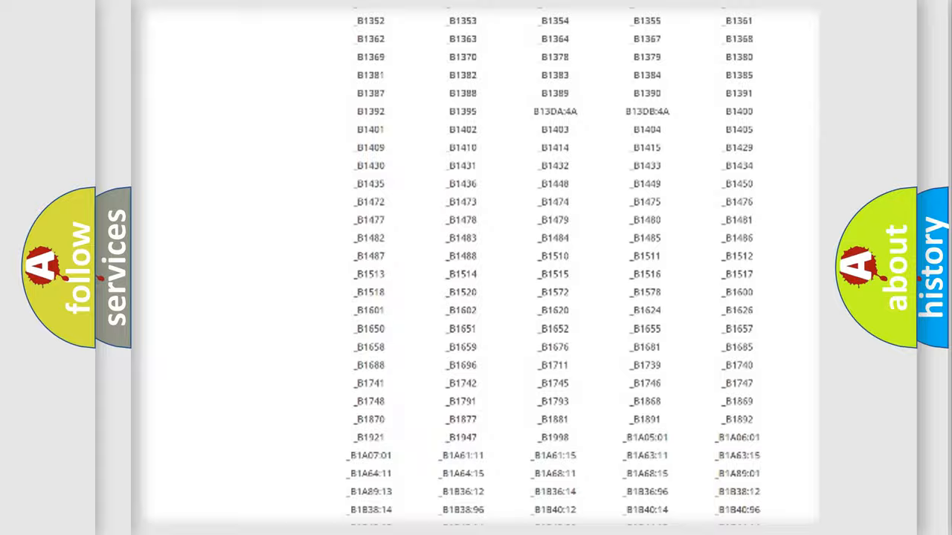